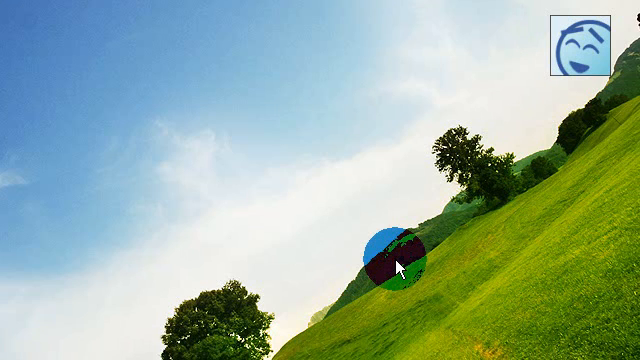
- Bring up the Start menu with its program search field
left_click(12, 344)
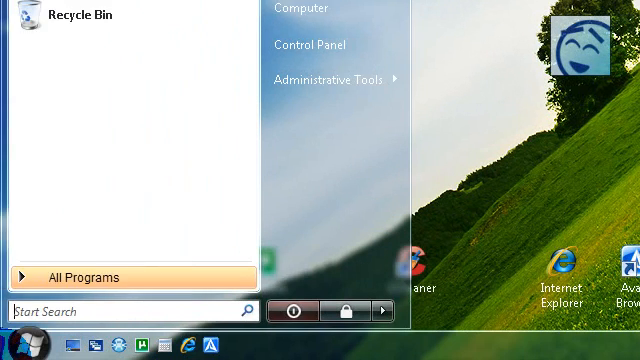
- Run msconfig, enable No GUI boot and the Number of processors limit in Advanced boot options
type("msconfig")
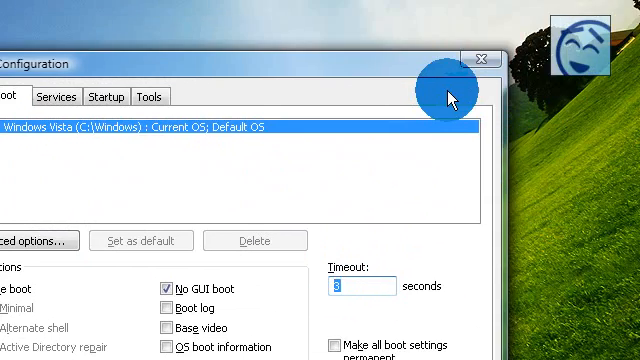
type("0")
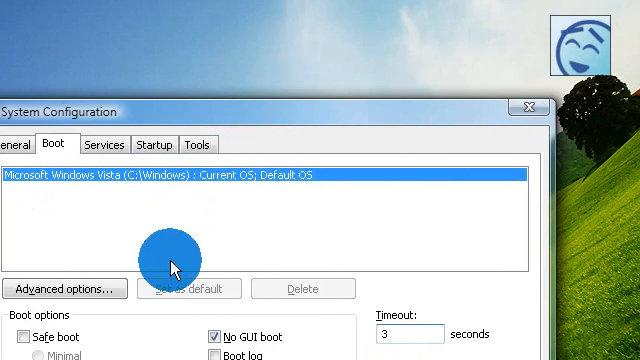
left_click(62, 288)
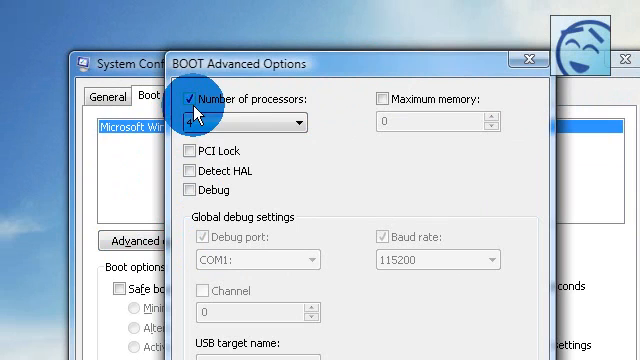
left_click(296, 120)
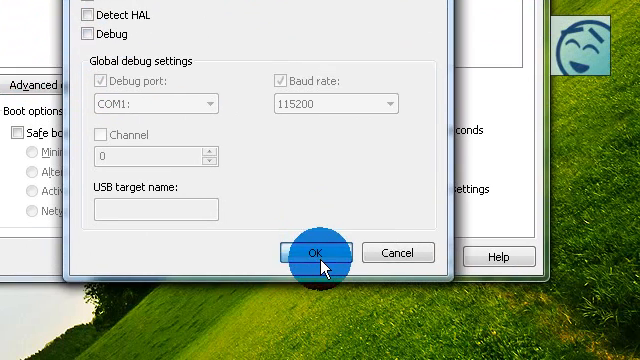
left_click(316, 252)
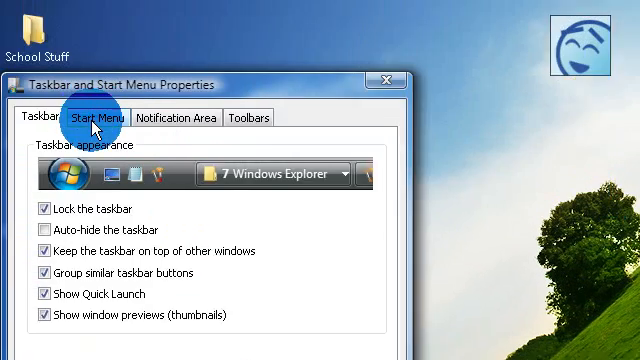
- Customize the Start menu to show System administrative tools and use large icons
left_click(96, 116)
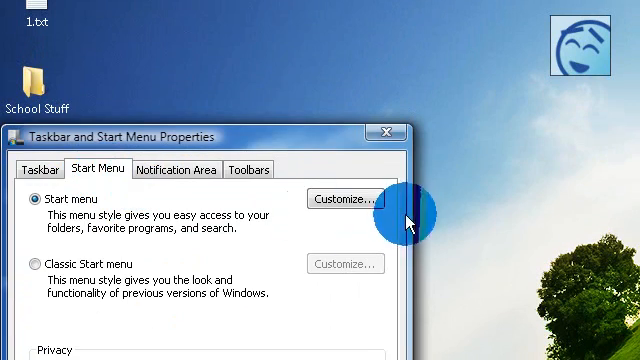
left_click(344, 200)
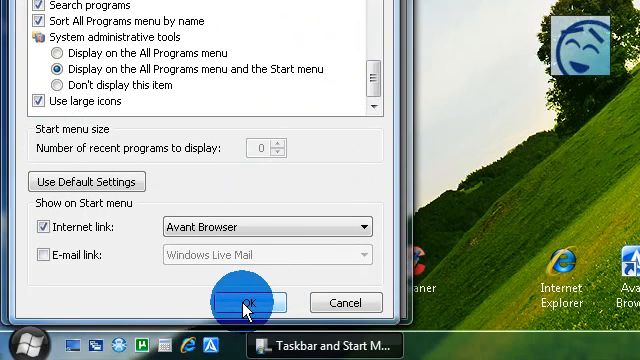
left_click(244, 302)
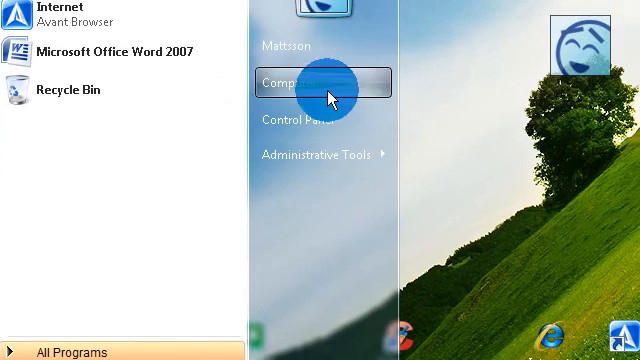
- From Computer's Properties, uncheck Allow Remote Assistance connections on the Remote tab
right_click(310, 80)
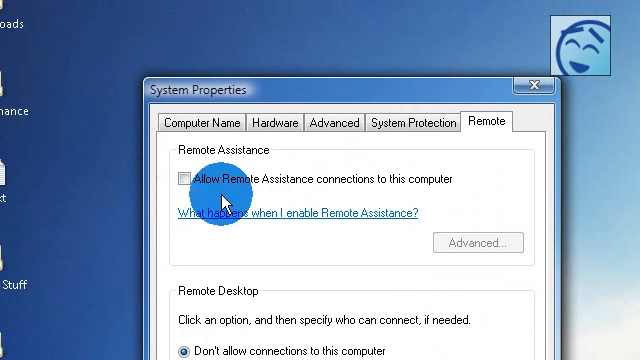
mouse_move(328, 198)
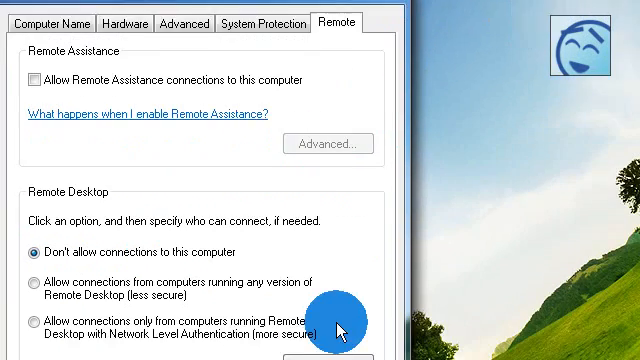
scroll("down", 3)
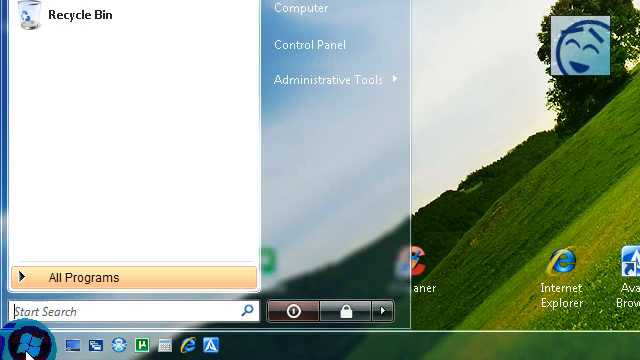
- Run regedit and edit NtfsDisableLastAccessUpdate under HKLM\SYSTEM\CurrentControlSet\Control\FileSystem
type("regedit")
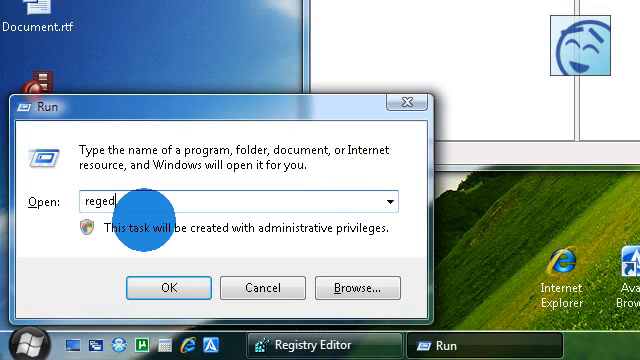
left_click(170, 288)
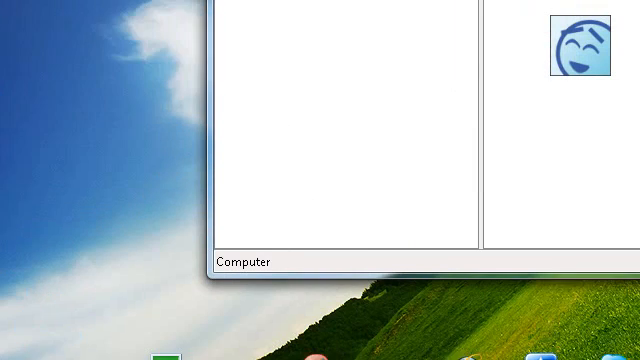
left_click(20, 340)
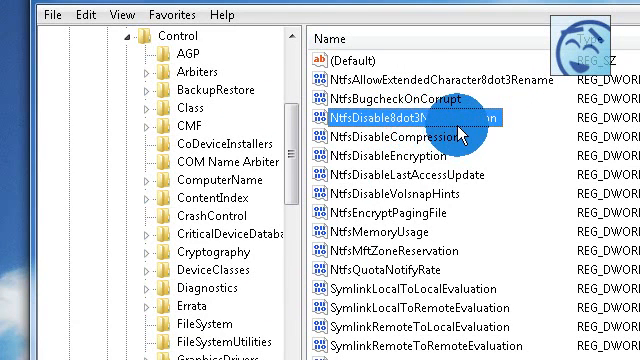
double_click(400, 118)
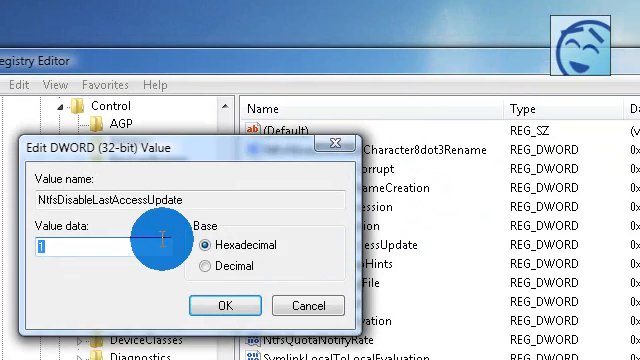
left_click(224, 304)
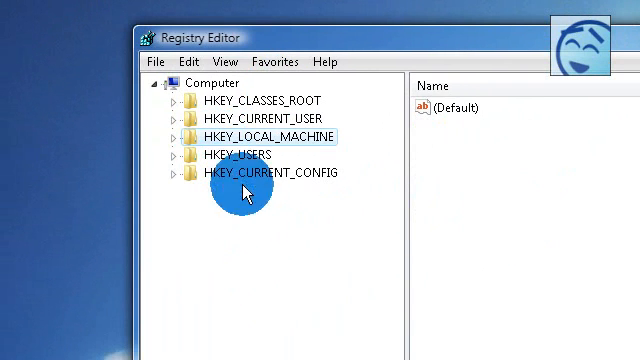
mouse_move(228, 138)
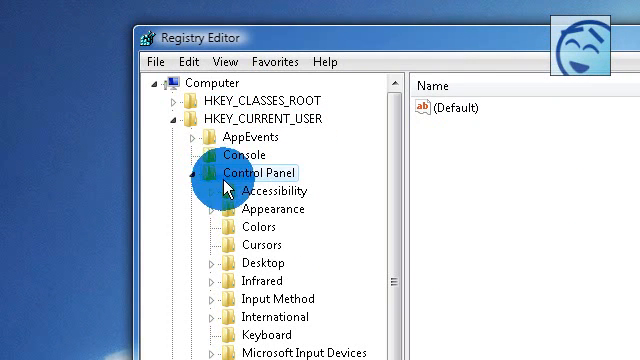
- Set HungAppTimeout and WaitToKillAppTimeout to 4000 under HKEY_CURRENT_USER\Control Panel\Desktop
left_click(258, 264)
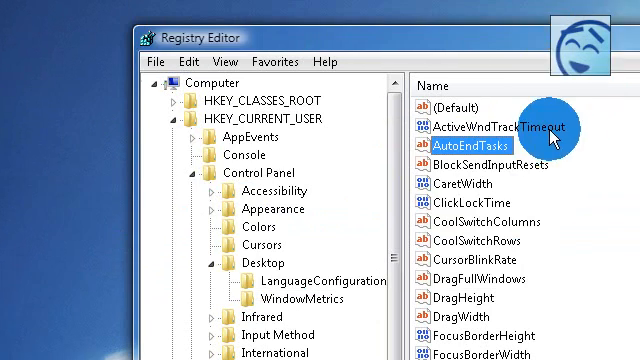
scroll("down", 3)
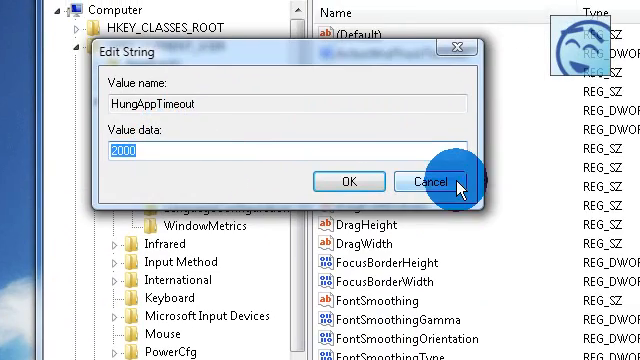
left_click(412, 182)
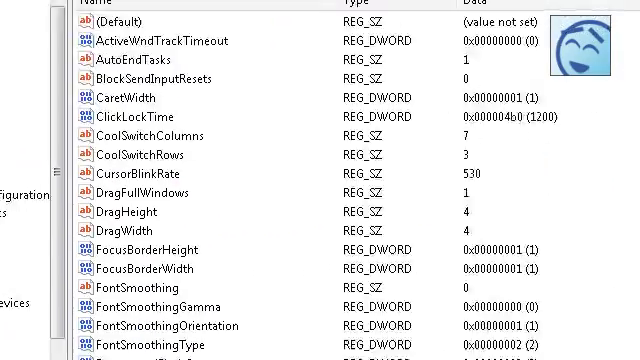
scroll("down", 3)
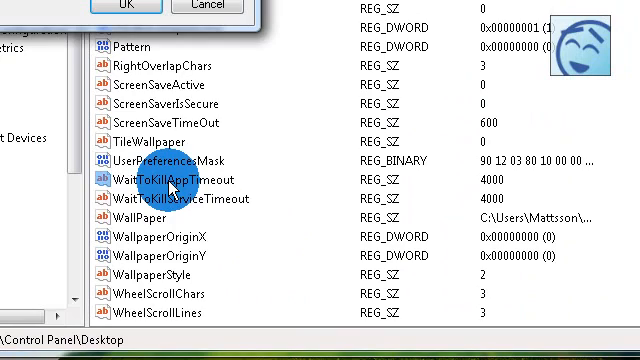
double_click(160, 180)
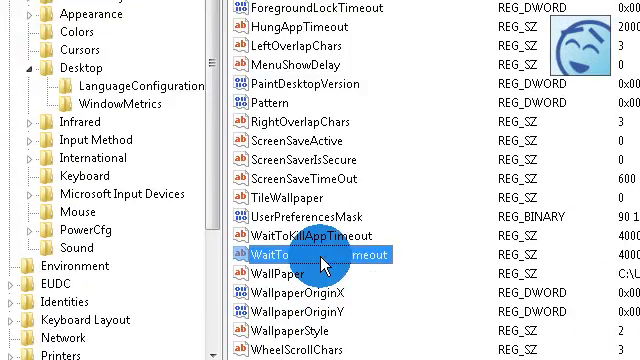
double_click(290, 270)
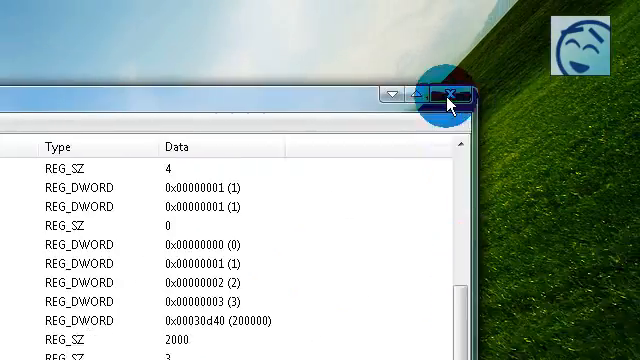
- Close Registry Editor, returning to the desktop
left_click(450, 94)
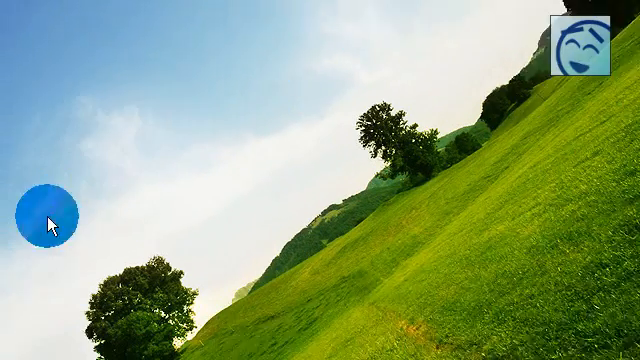